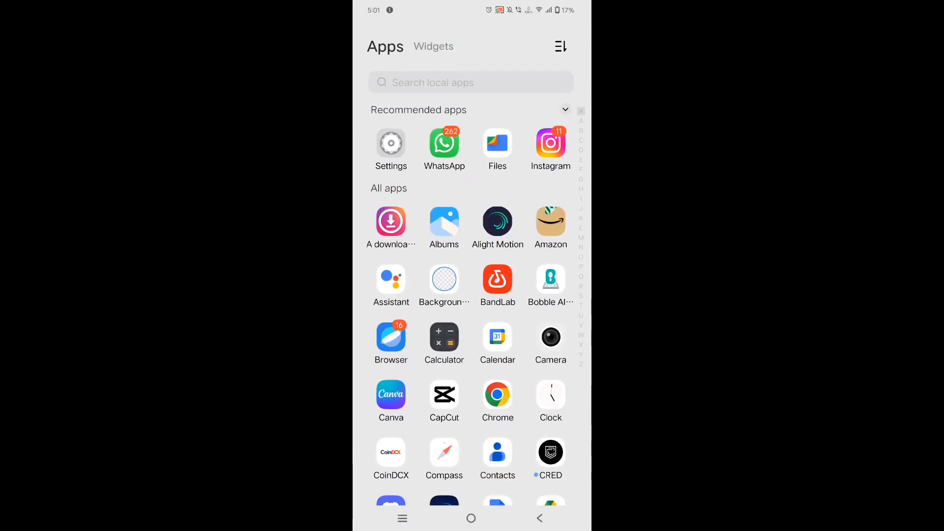
# Step: Scroll the app drawer from the A apps down to the S and T apps near Settings
pyautogui.scroll(-3)
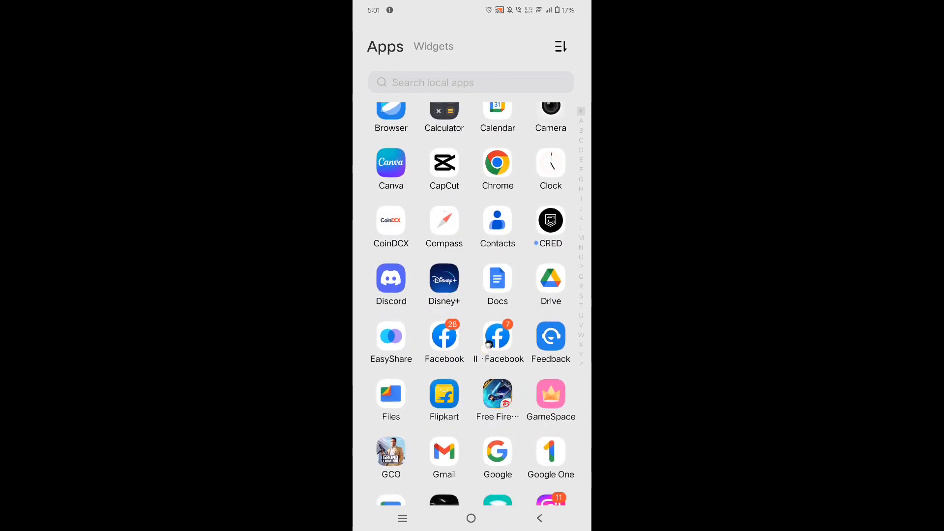
pyautogui.scroll(-3)
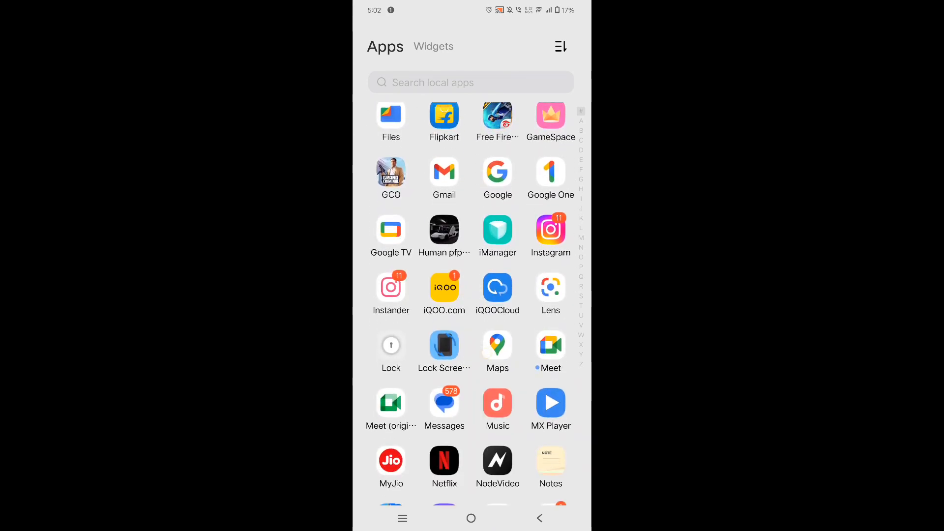
pyautogui.scroll(-3)
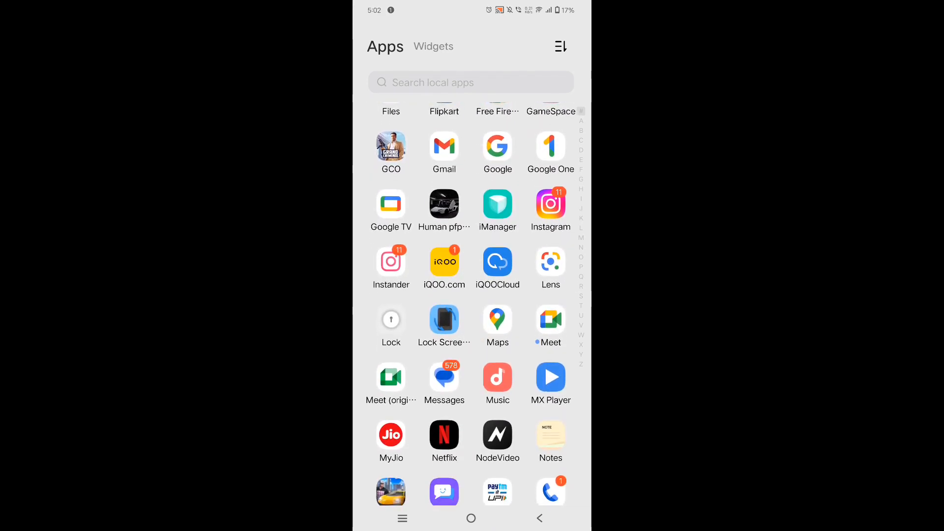
pyautogui.scroll(-3)
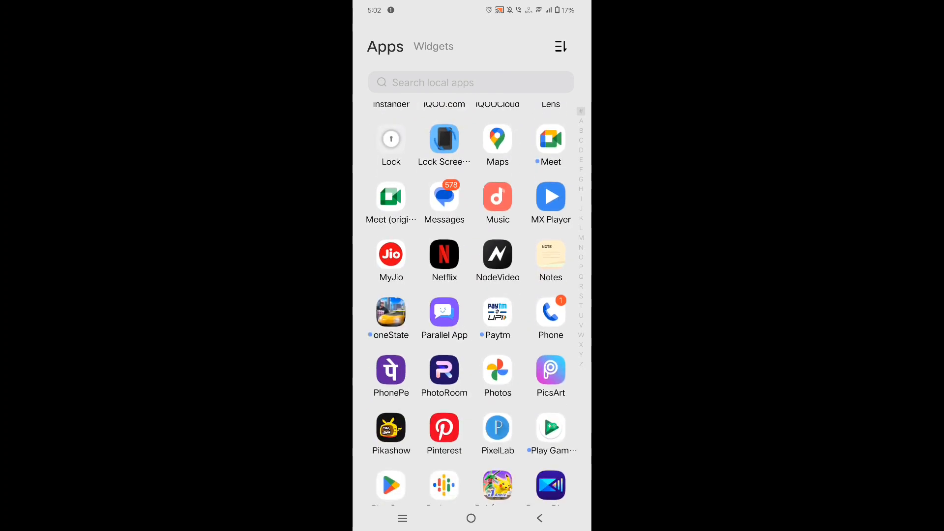
pyautogui.scroll(-3)
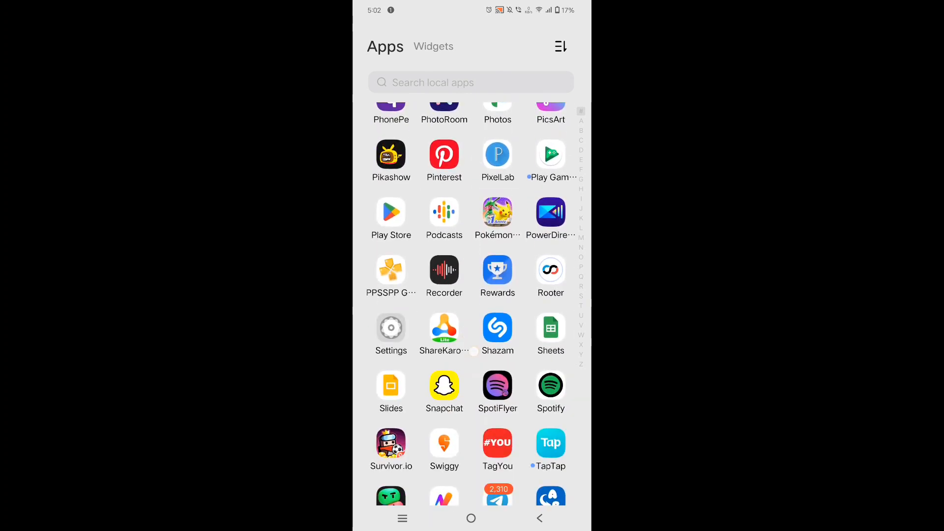
# Step: Launch Settings and enter the Sound page with its volume options
pyautogui.click(390, 328)
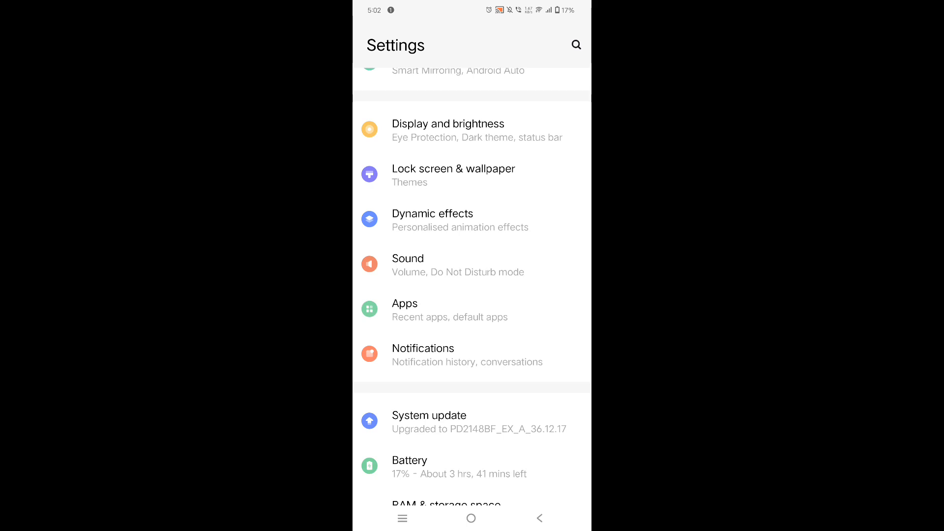
pyautogui.click(407, 265)
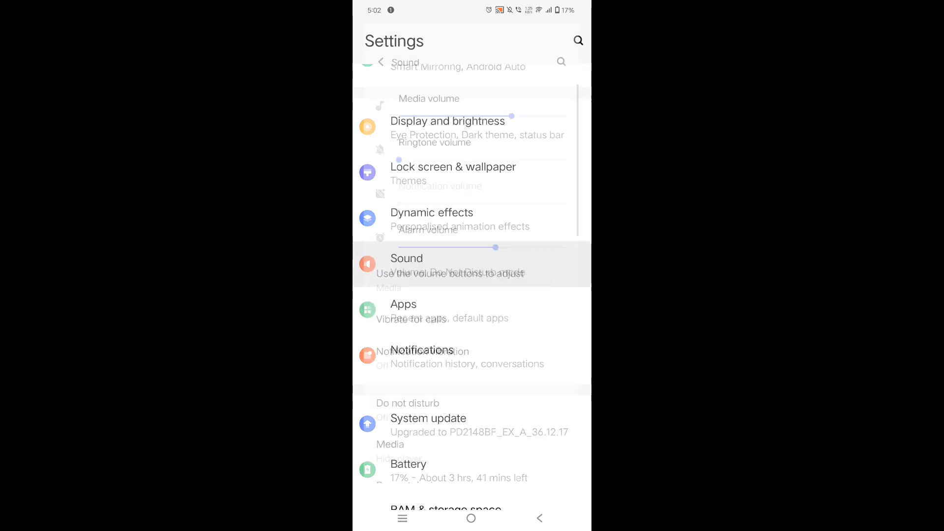
# Step: Scroll the Sound page past the ringtones down to the Other sounds and vibrations toggles
pyautogui.click(406, 258)
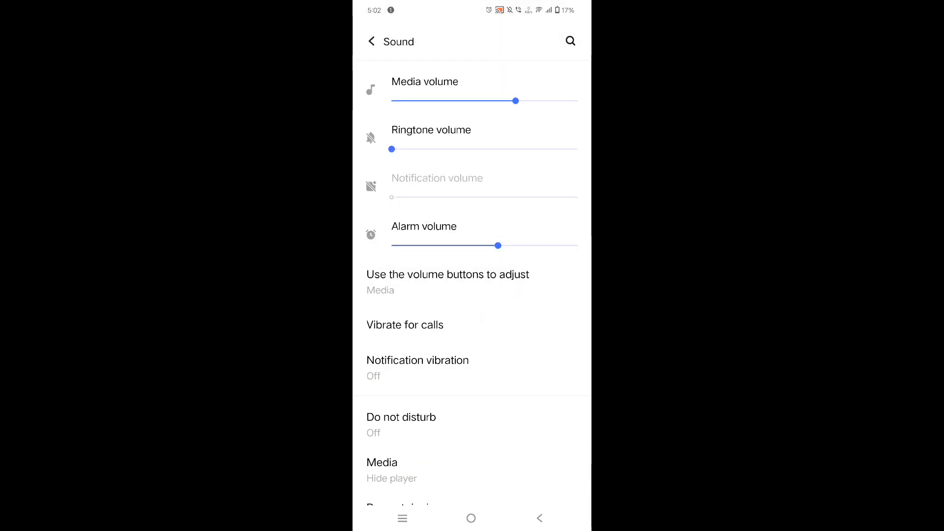
pyautogui.scroll(-3)
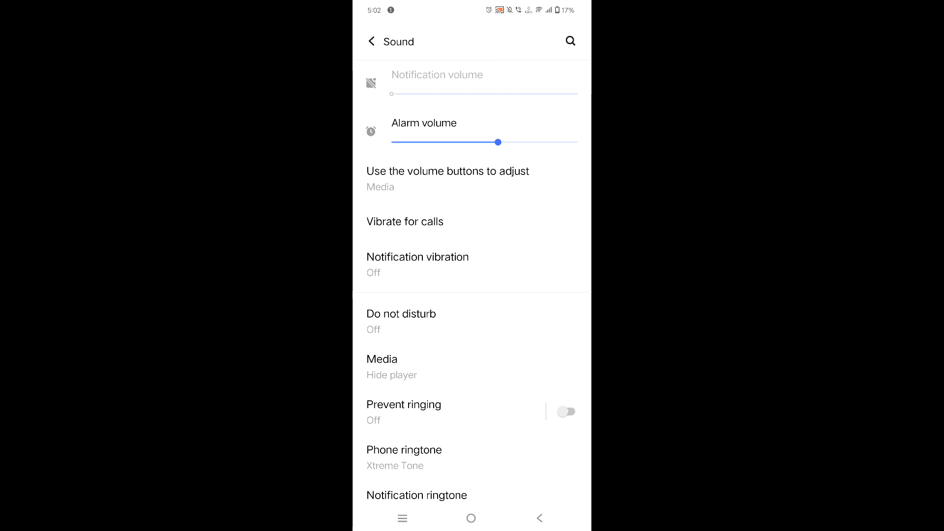
pyautogui.scroll(-3)
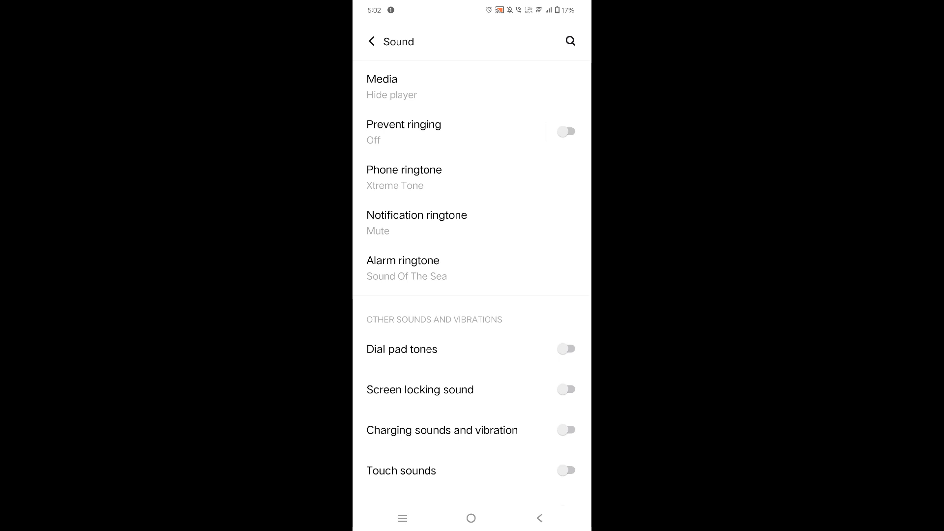
pyautogui.scroll(-3)
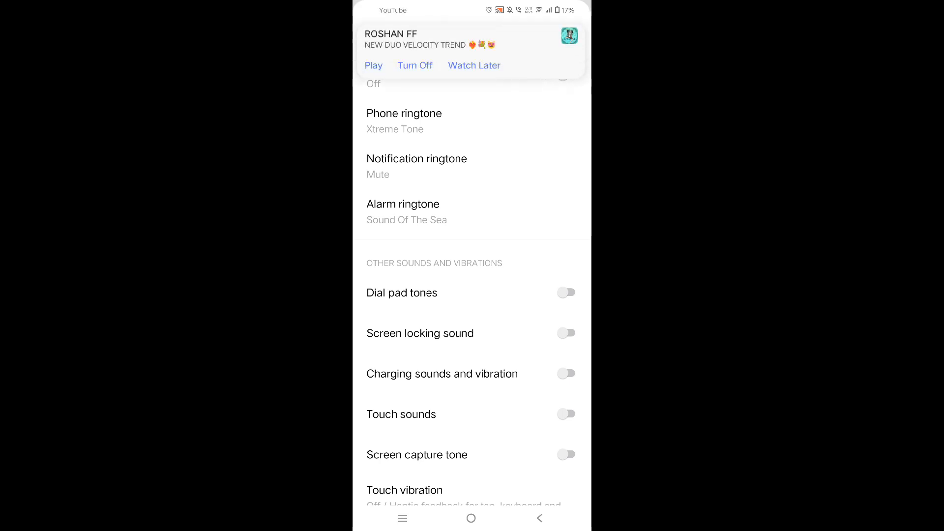
# Step: Toggle Dial pad tones on then off, and switch Screen locking sound on
pyautogui.click(564, 292)
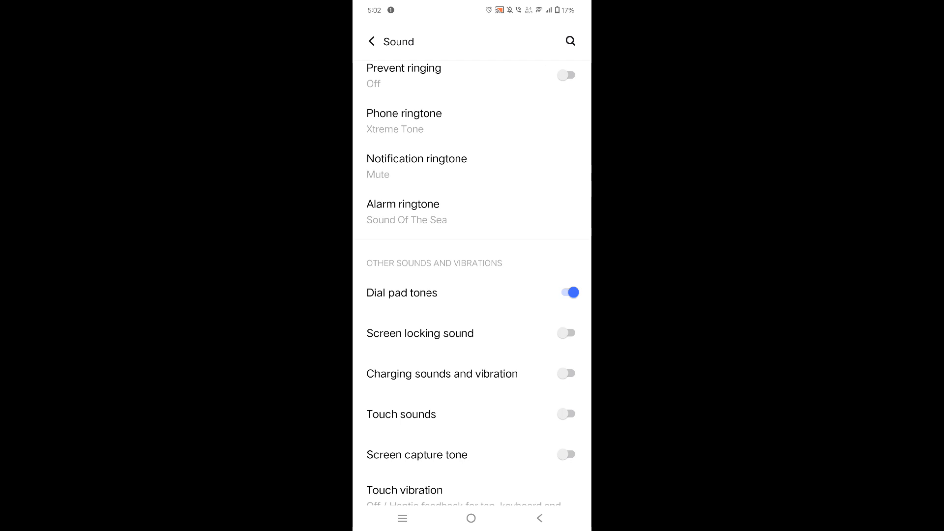
pyautogui.click(565, 292)
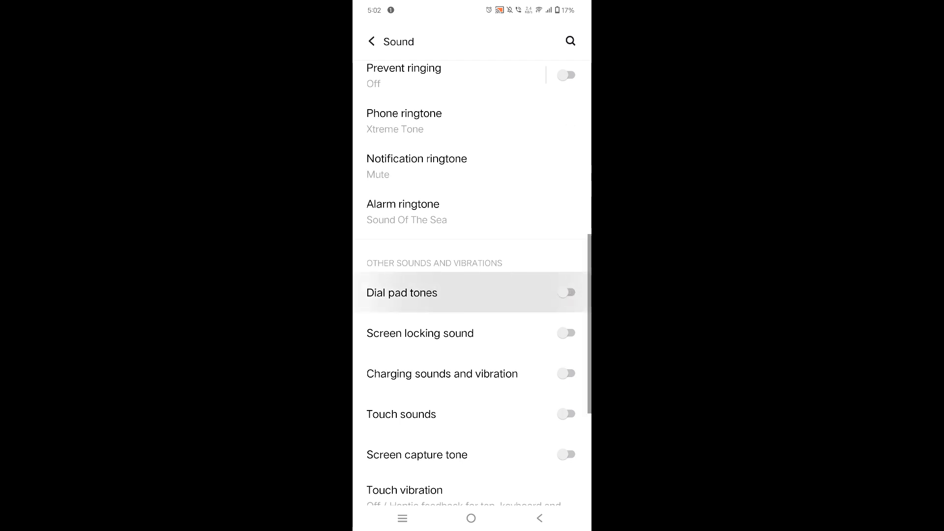
pyautogui.click(566, 333)
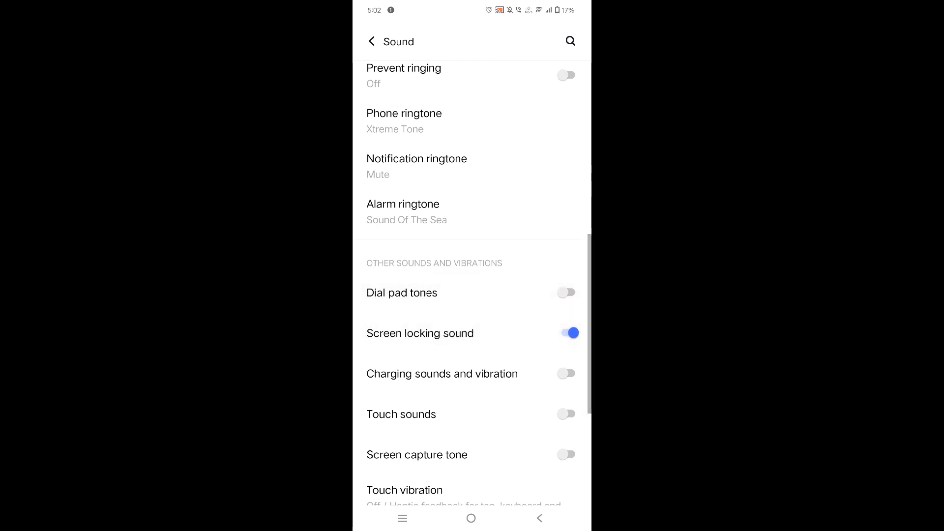